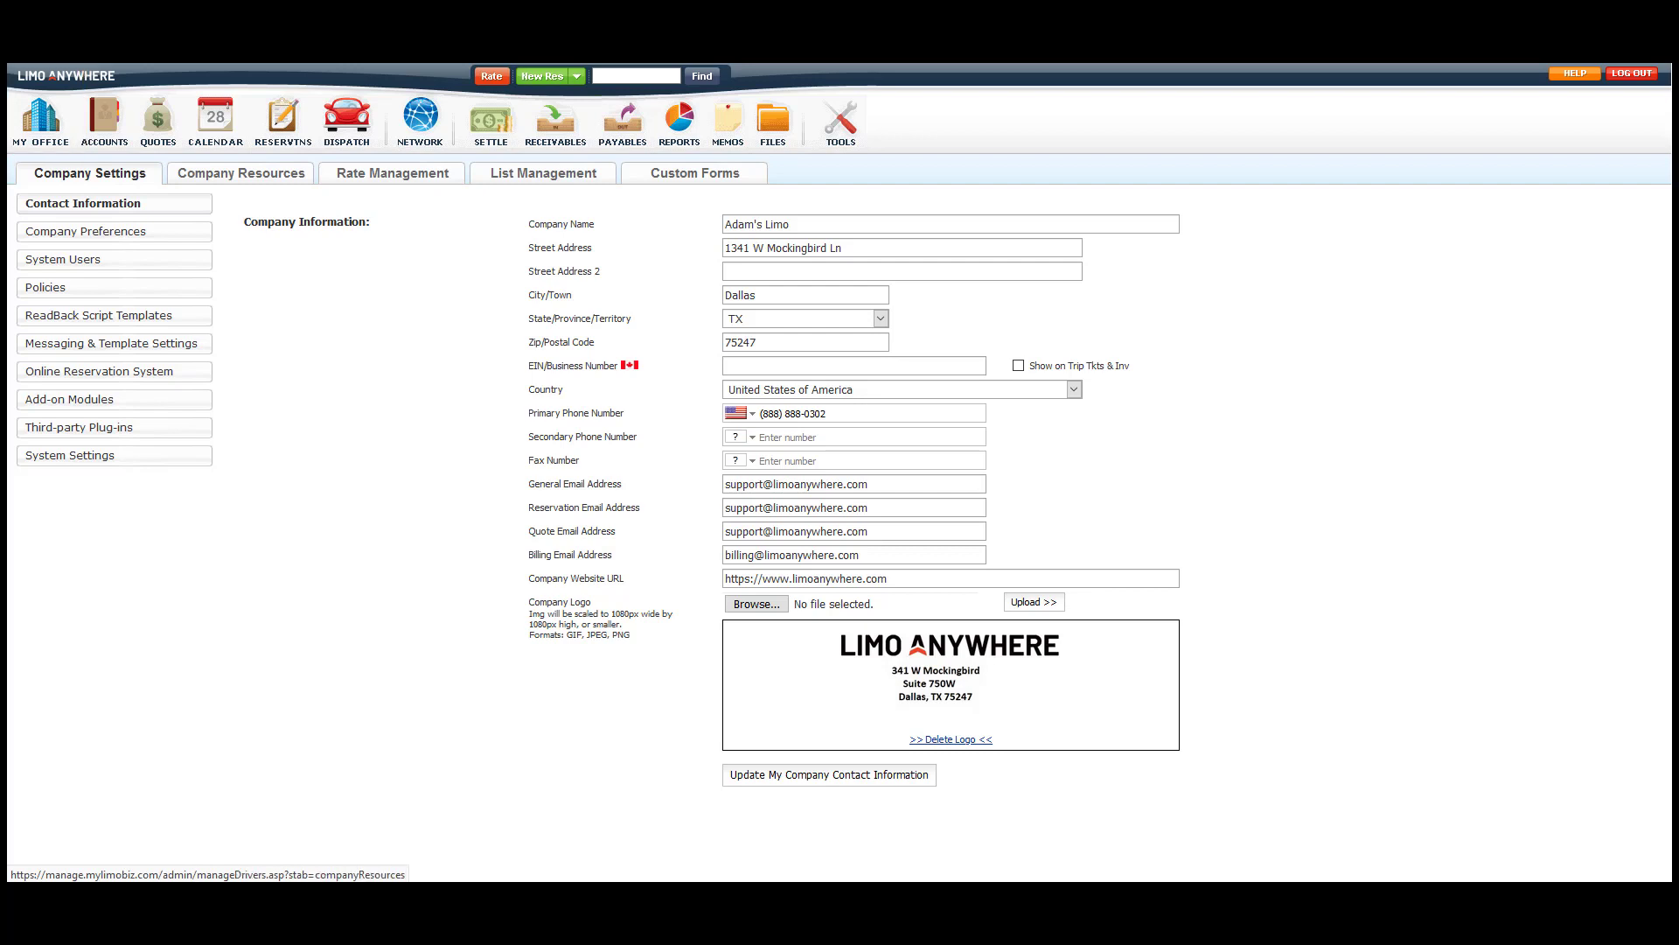
# Start a new multiplier rate under Rate Management and list its rate groups.
pyautogui.click(391, 172)
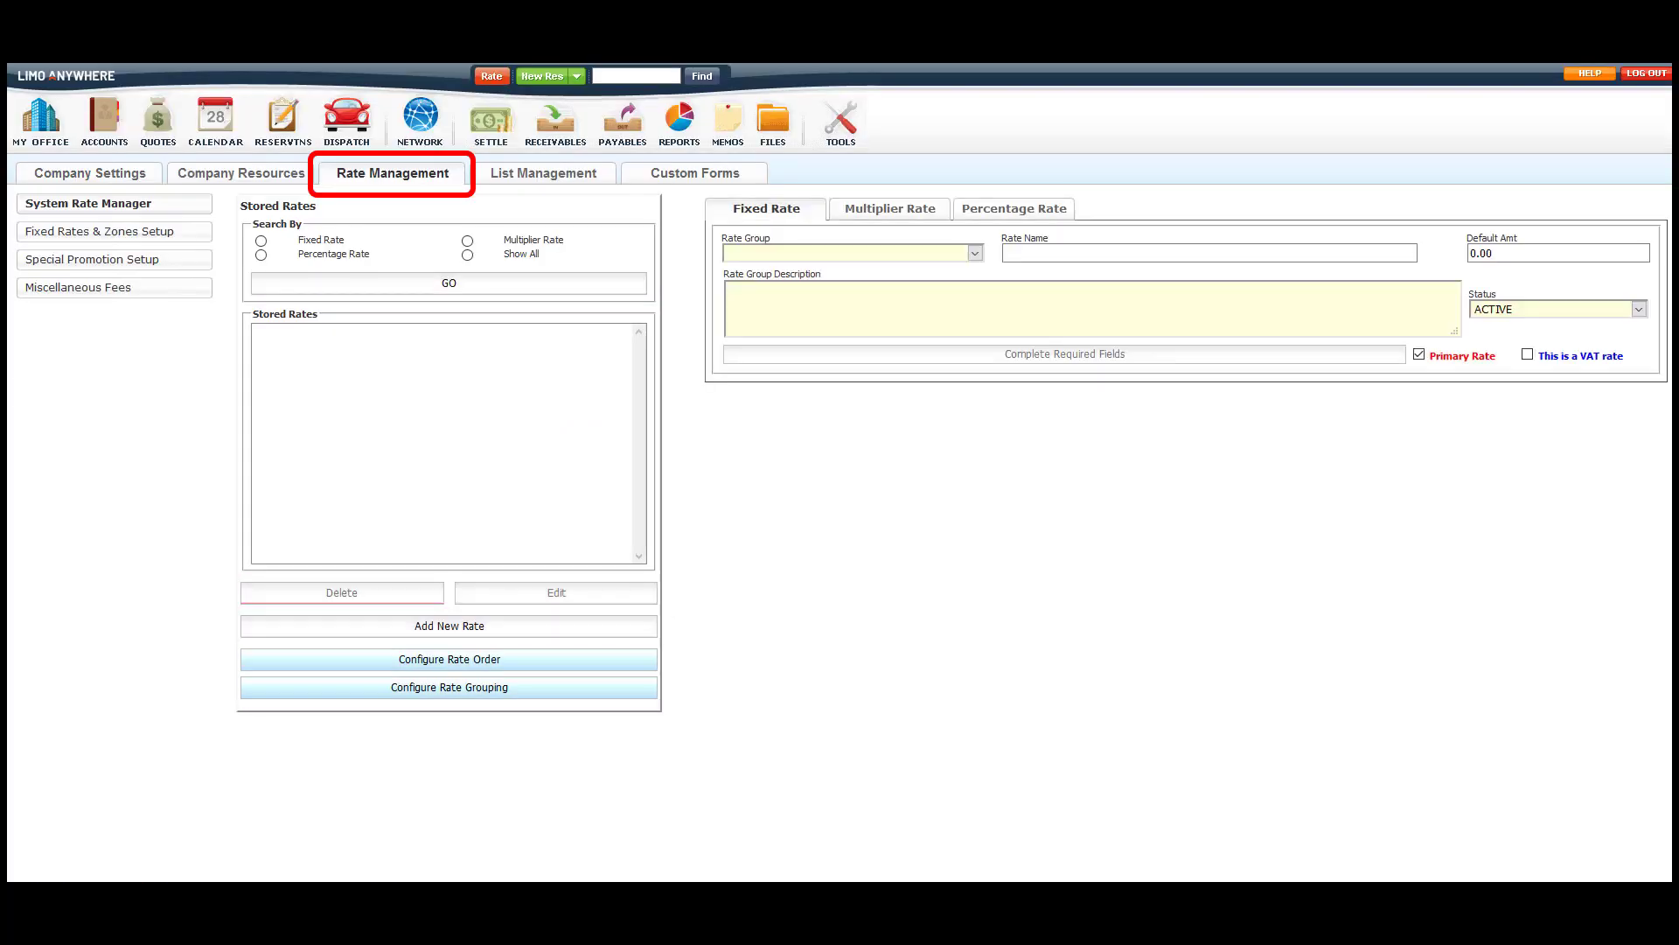
pyautogui.click(888, 208)
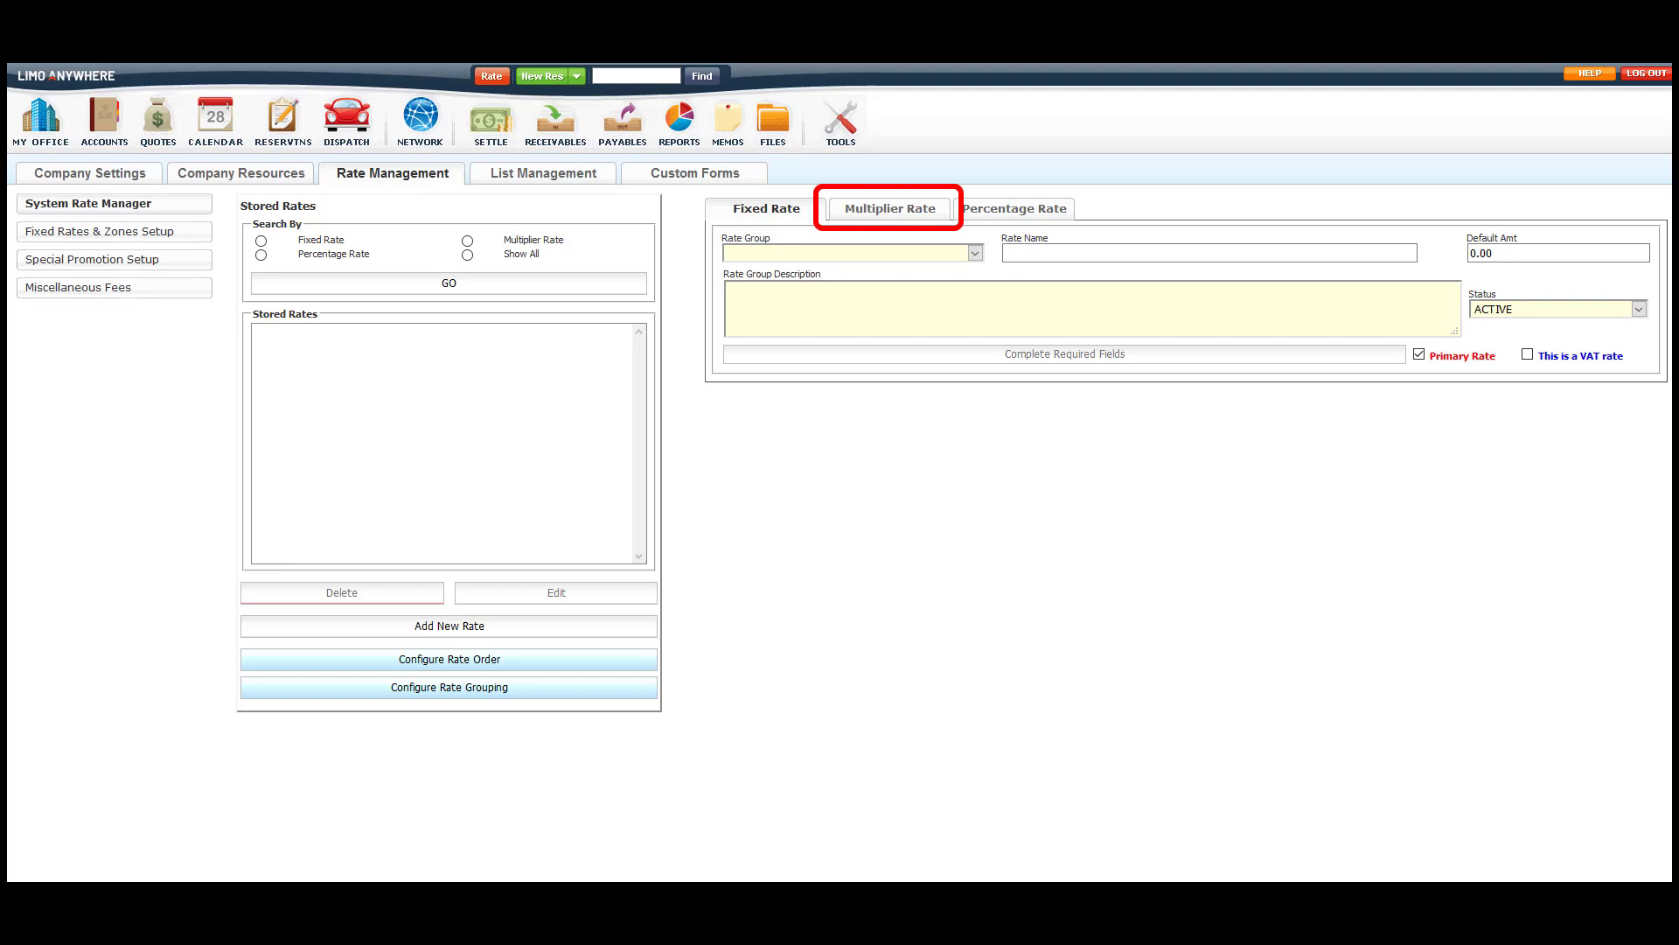
pyautogui.click(888, 208)
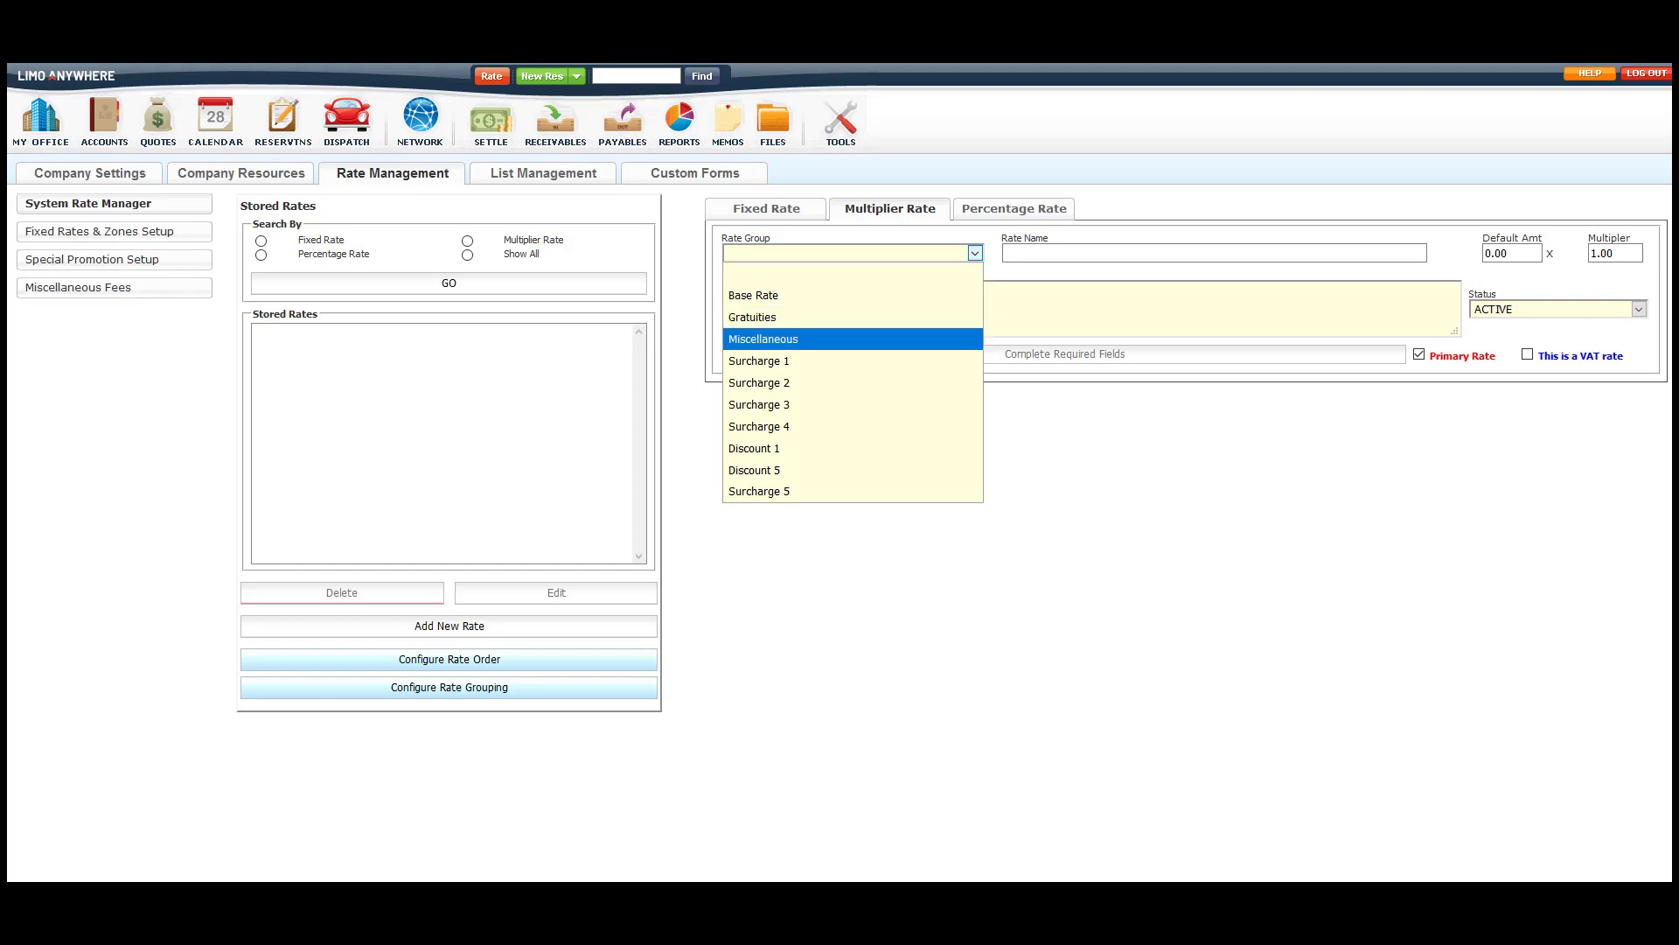
# Enter a Miscellaneous rate 'Child Seat Fee' with default amount 20 and multiplier 0.
pyautogui.click(764, 338)
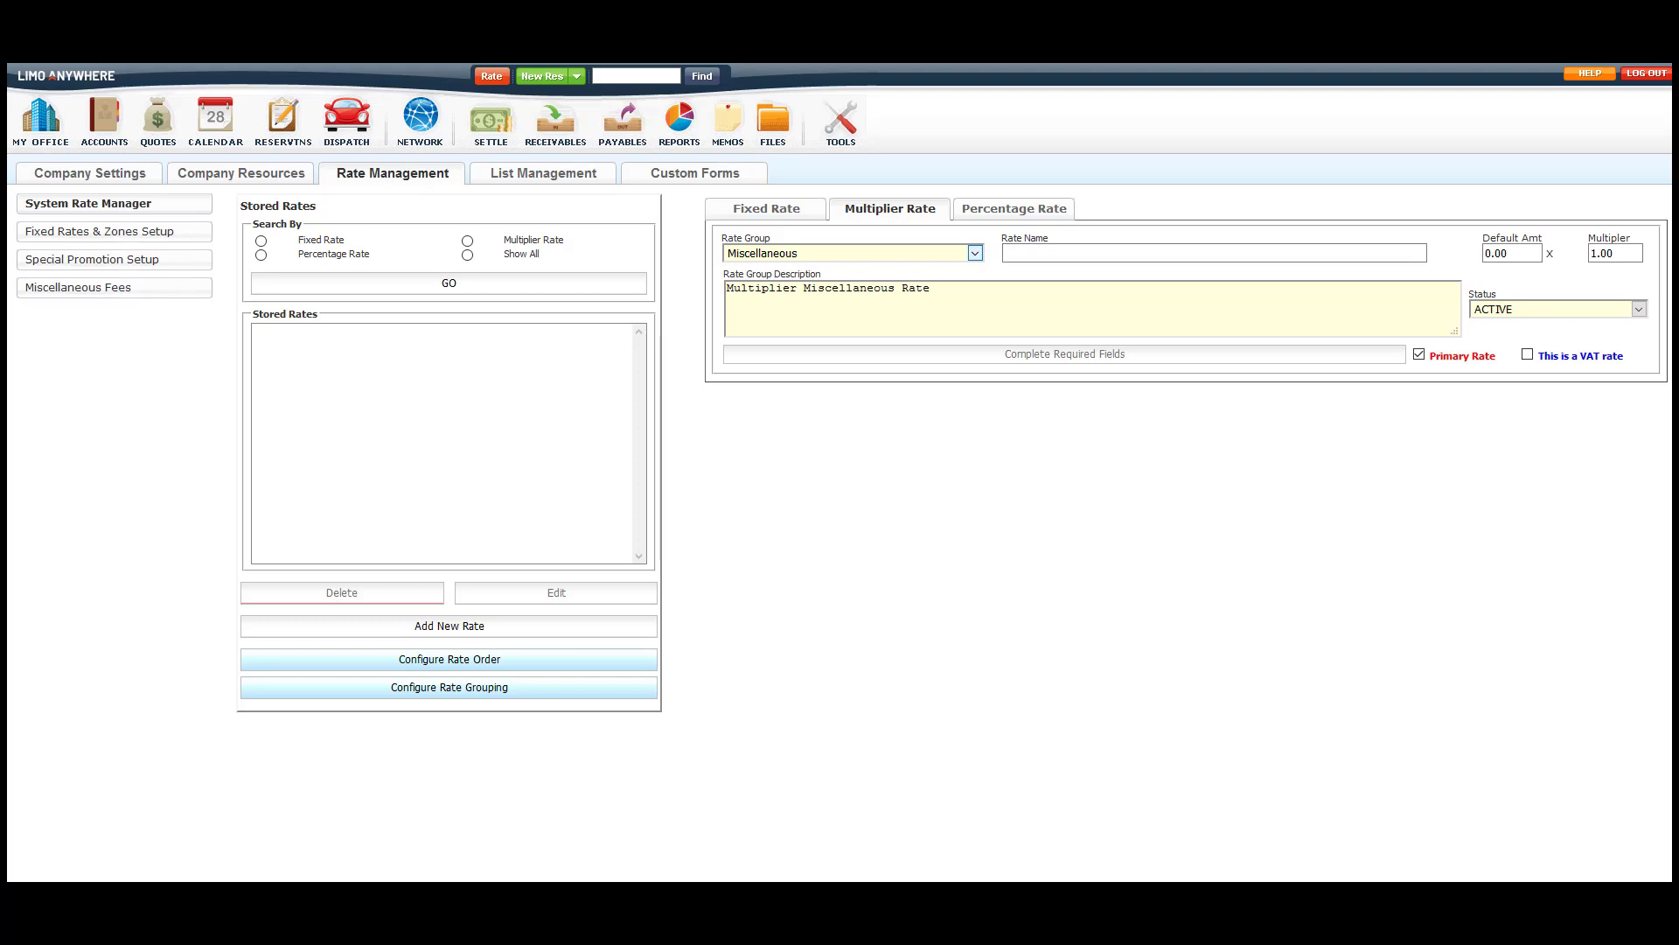
pyautogui.click(1212, 253)
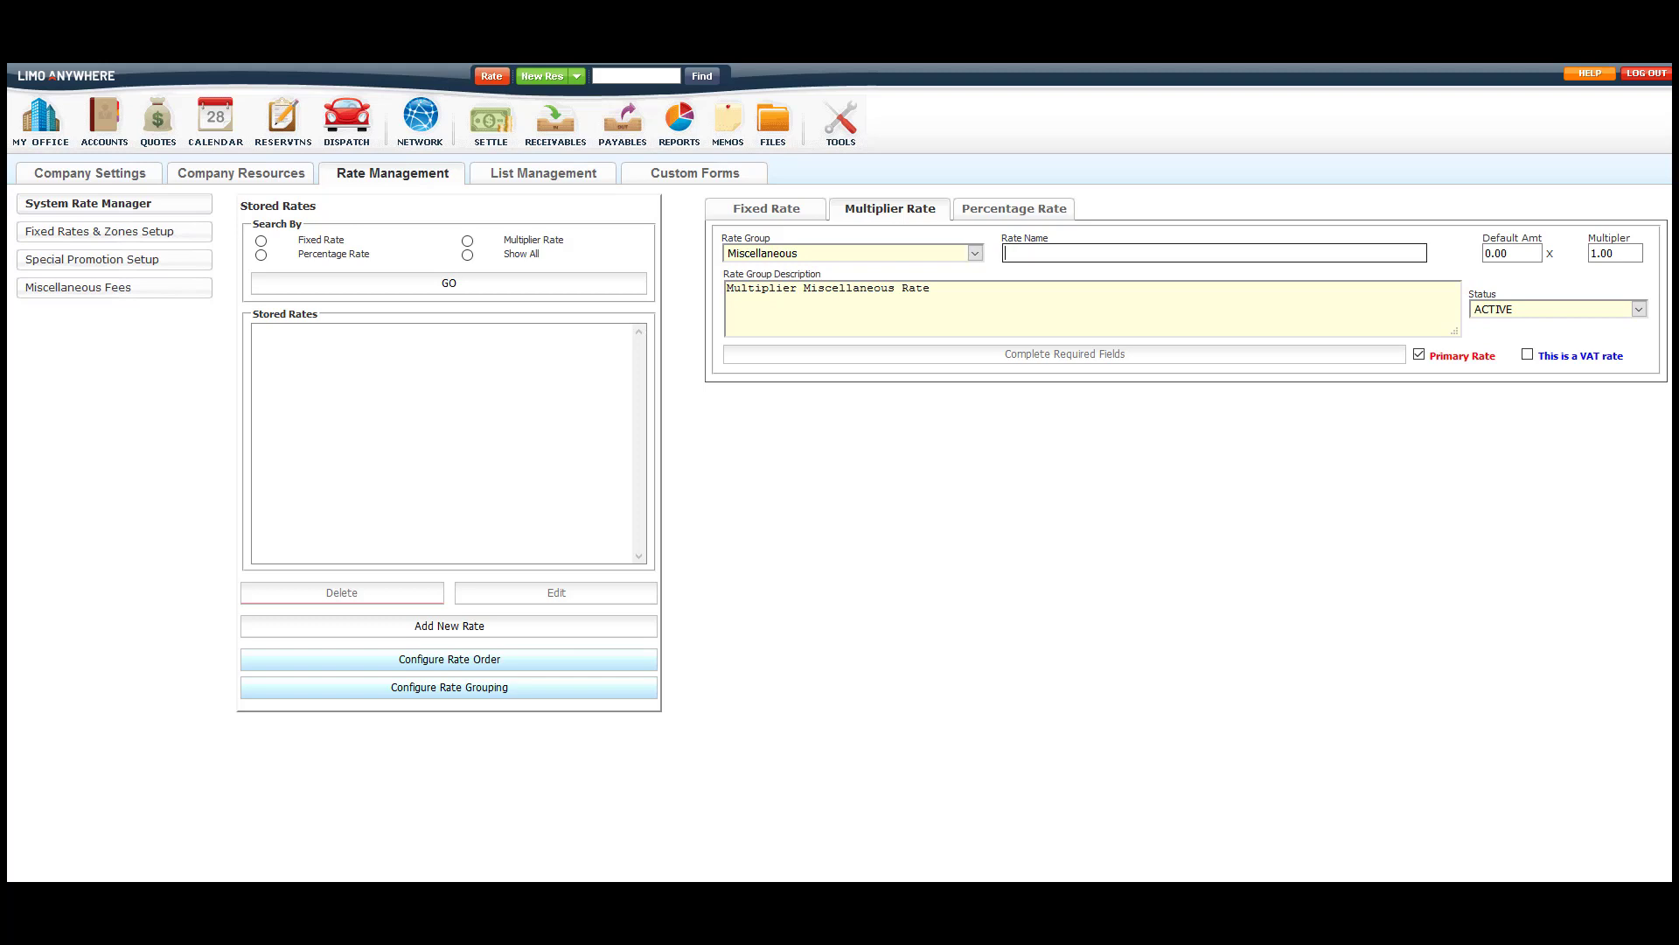
pyautogui.write('Child Seat Fee')
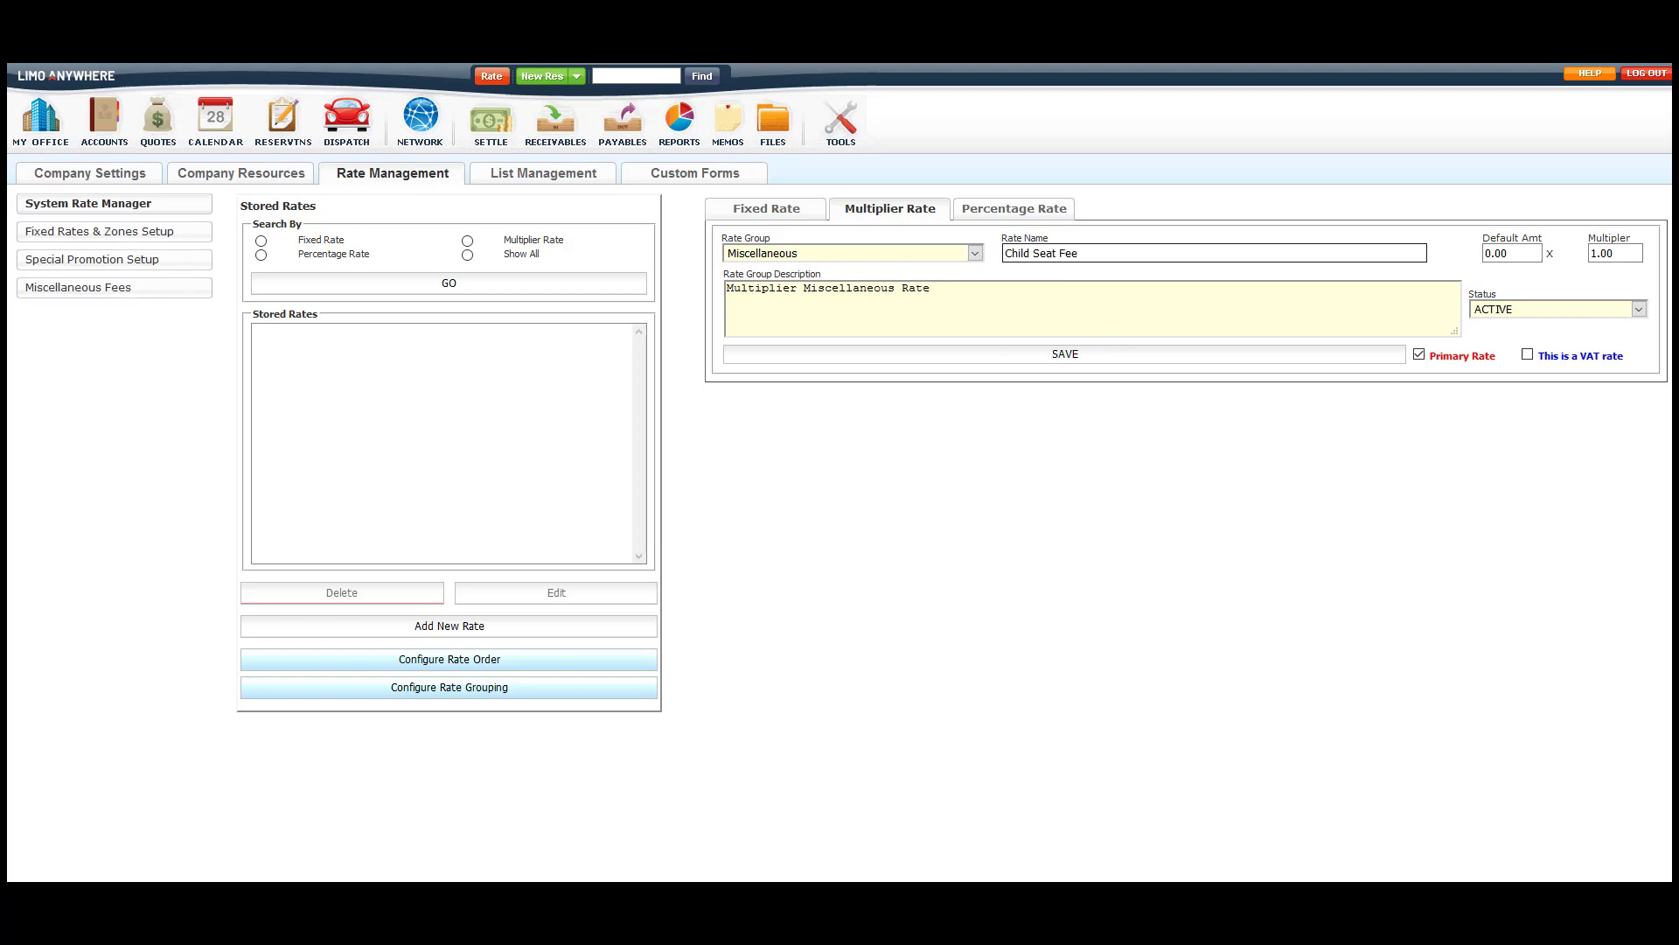
pyautogui.click(1511, 252)
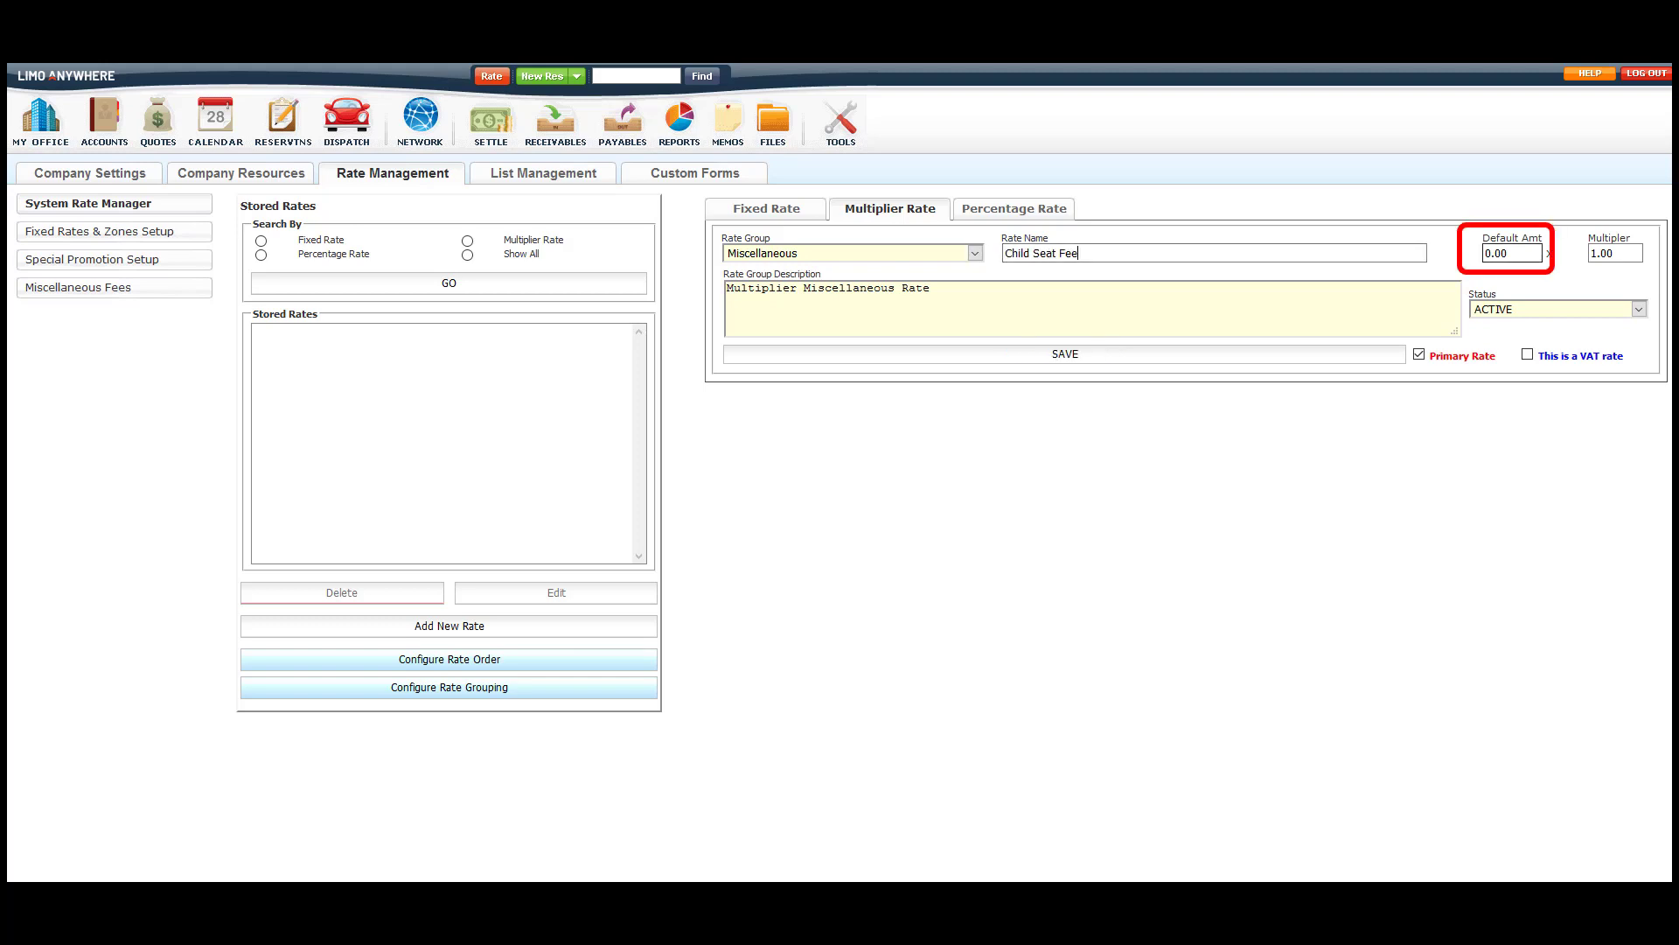
pyautogui.write('20')
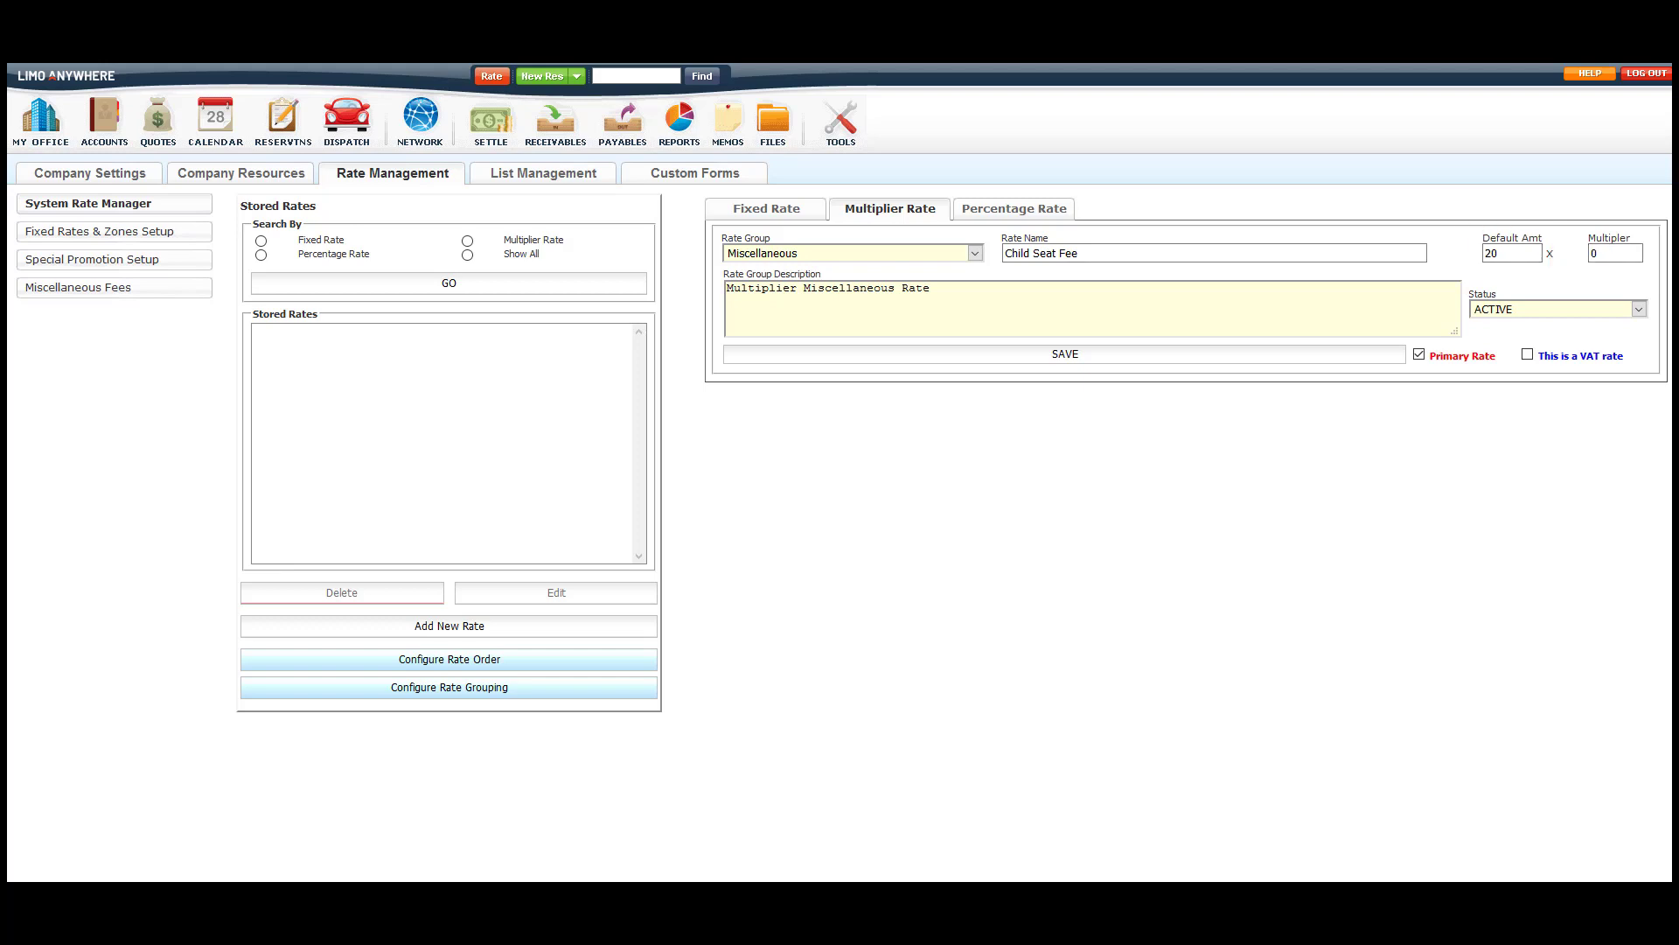
pyautogui.click(1612, 253)
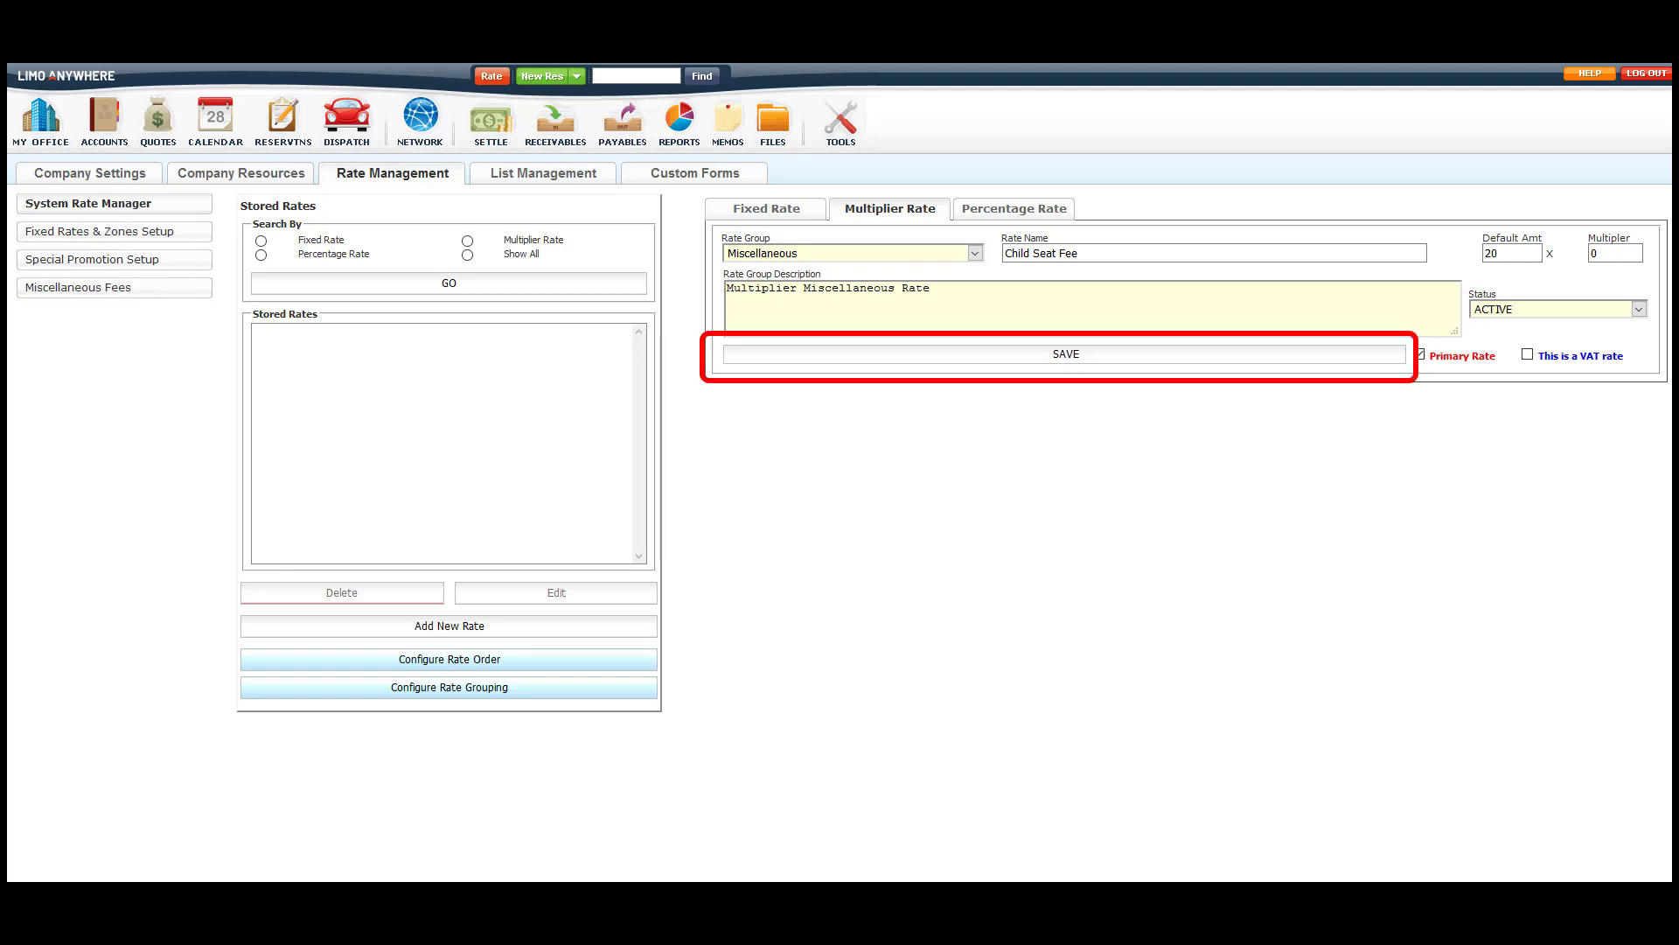
# Save the Child Seat Fee rate and return to Company Settings.
pyautogui.click(1064, 353)
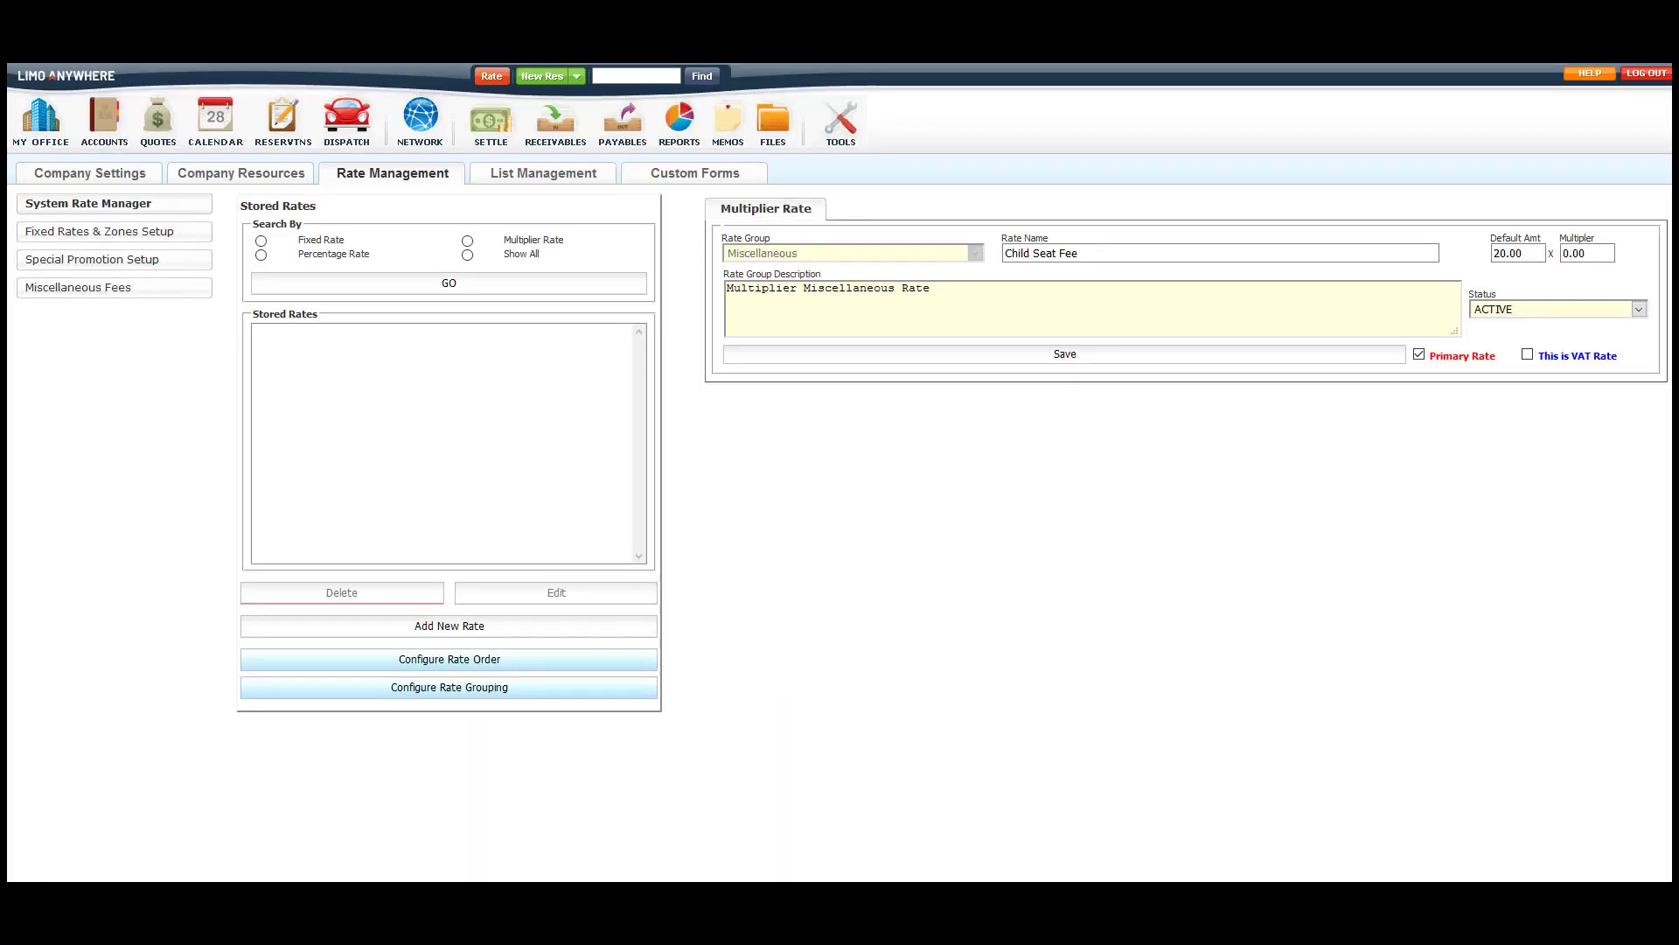
pyautogui.click(91, 172)
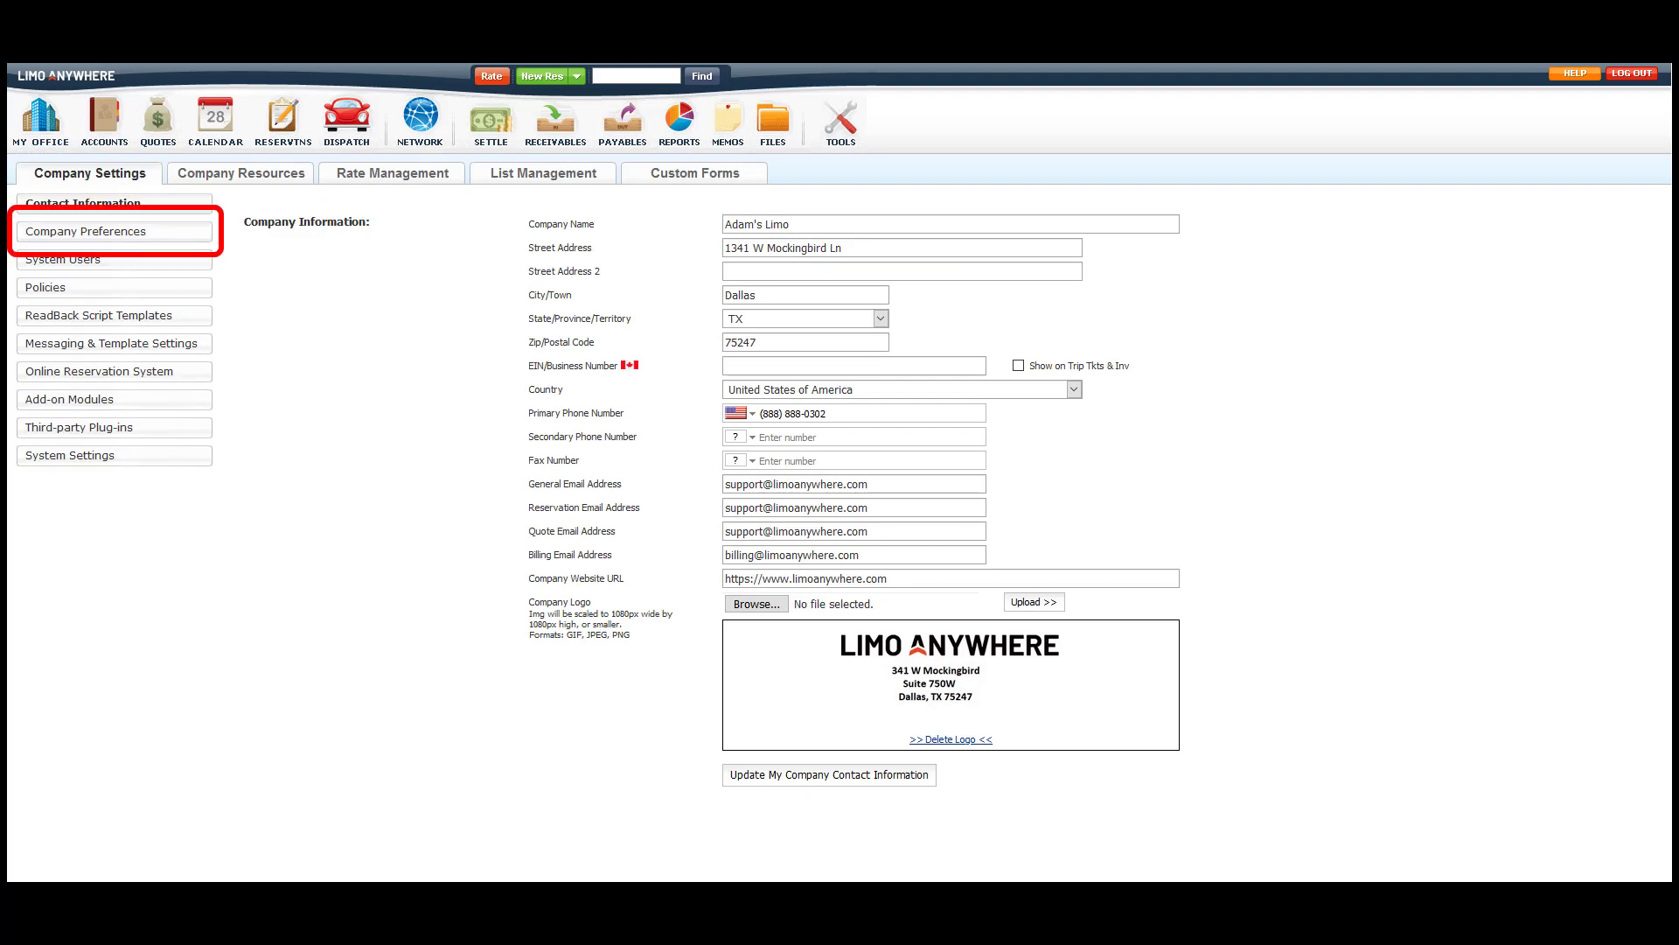
# Open Reservations preferences and list rates for Auto Populate No. of Child Seats.
pyautogui.click(114, 231)
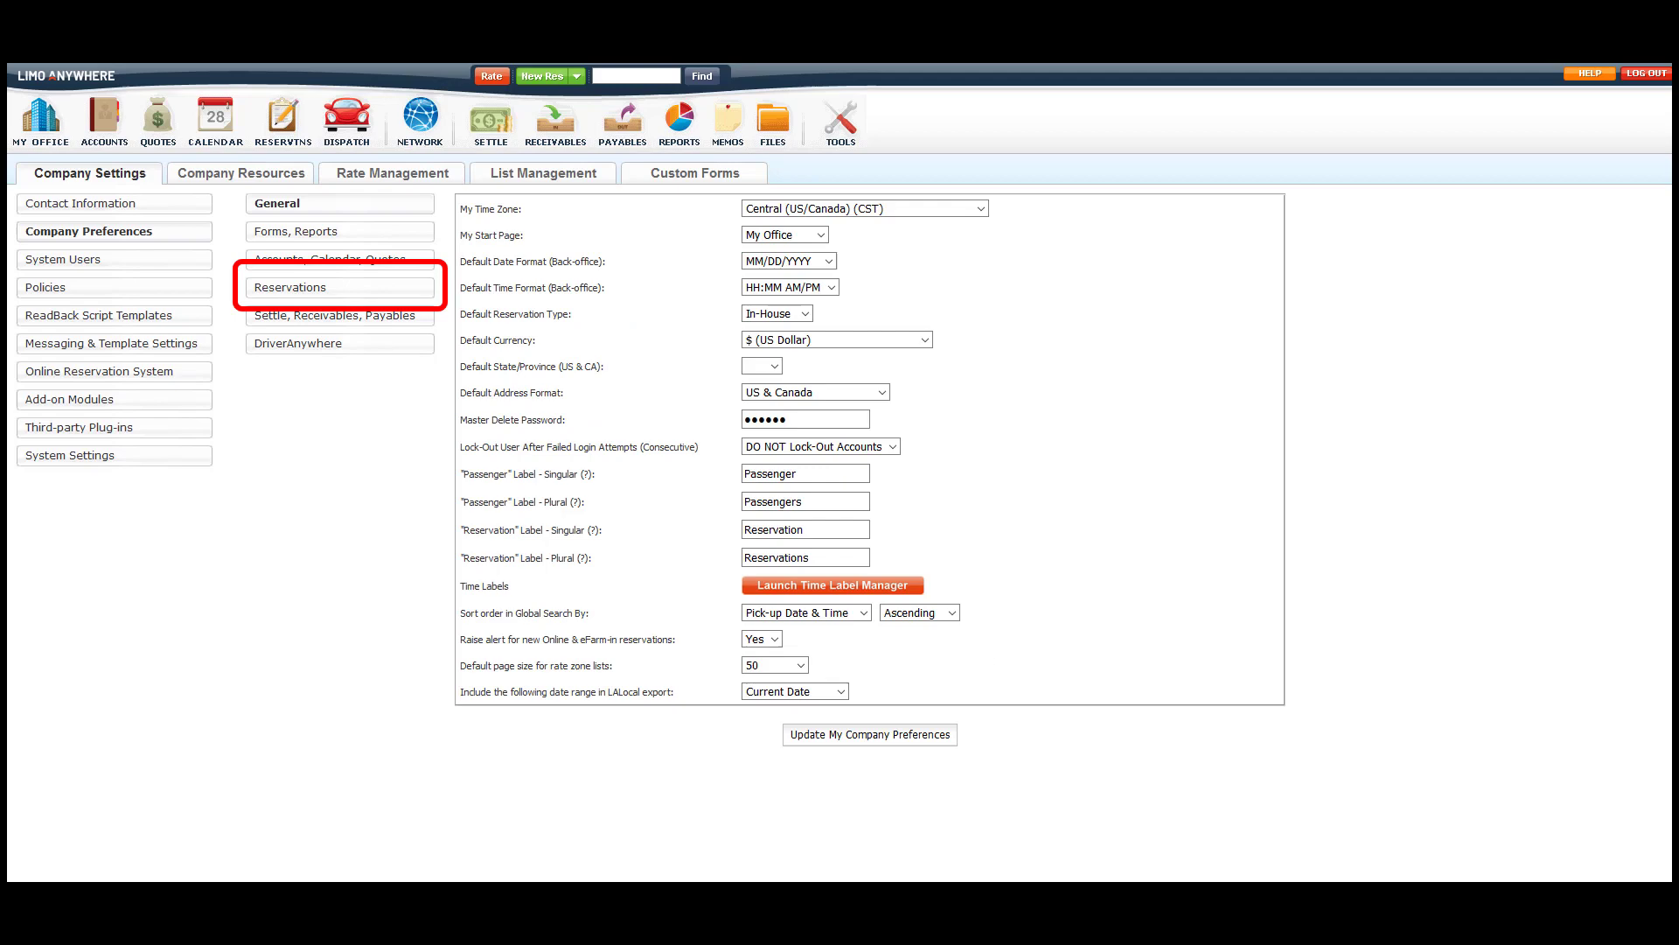
pyautogui.click(340, 287)
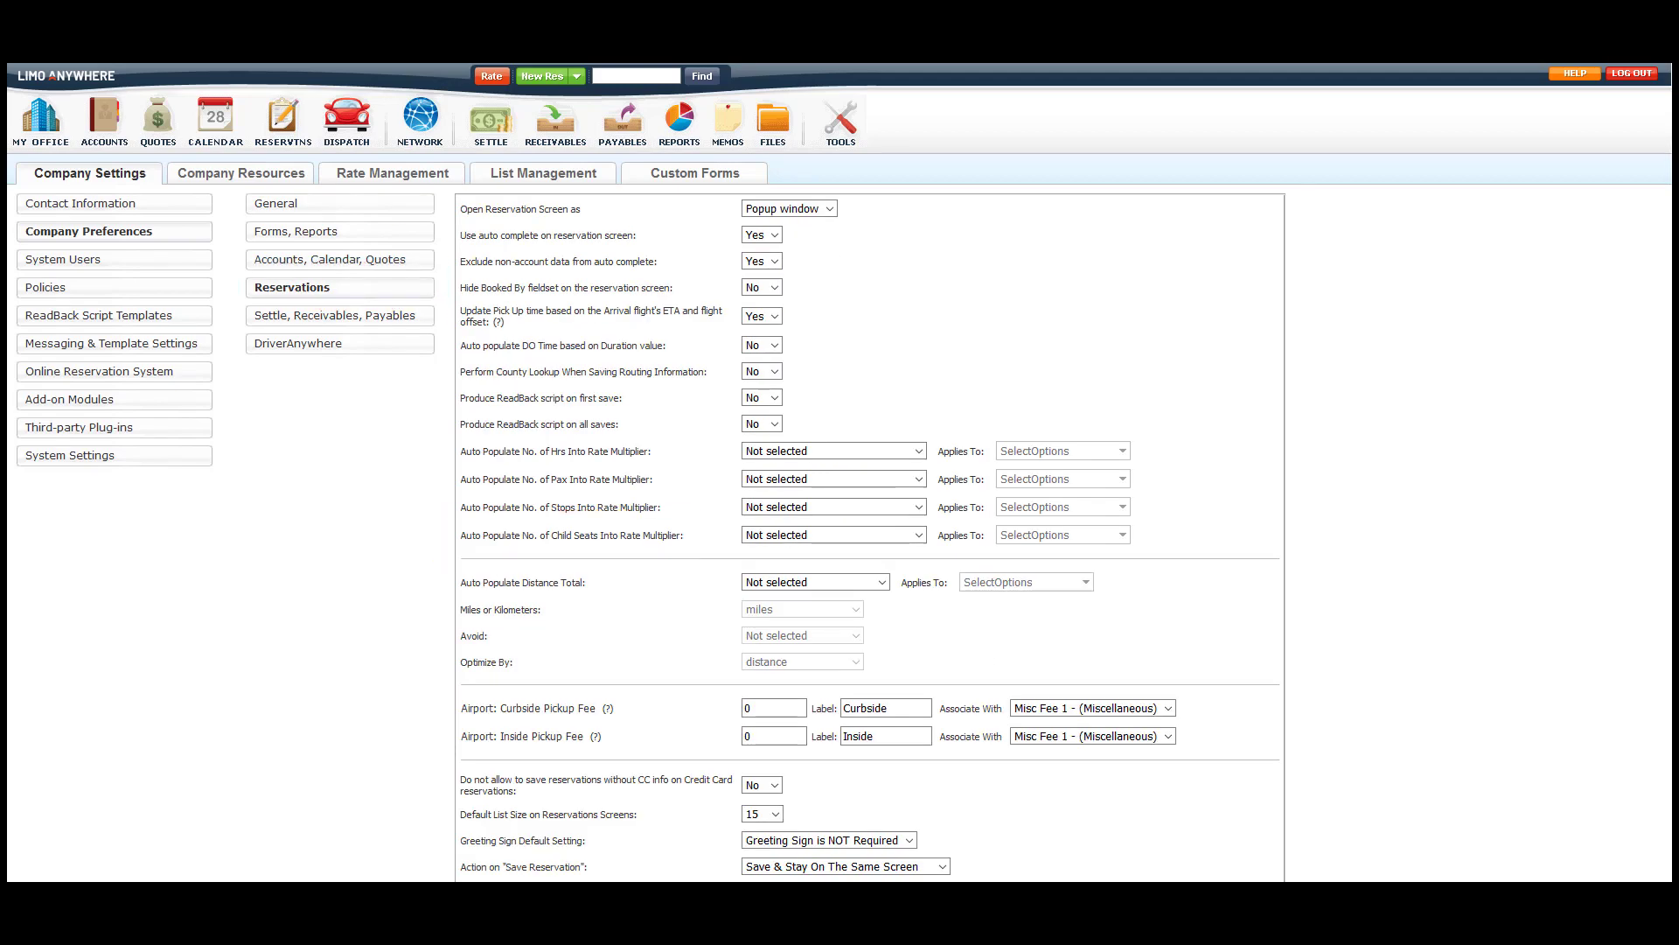
pyautogui.click(831, 534)
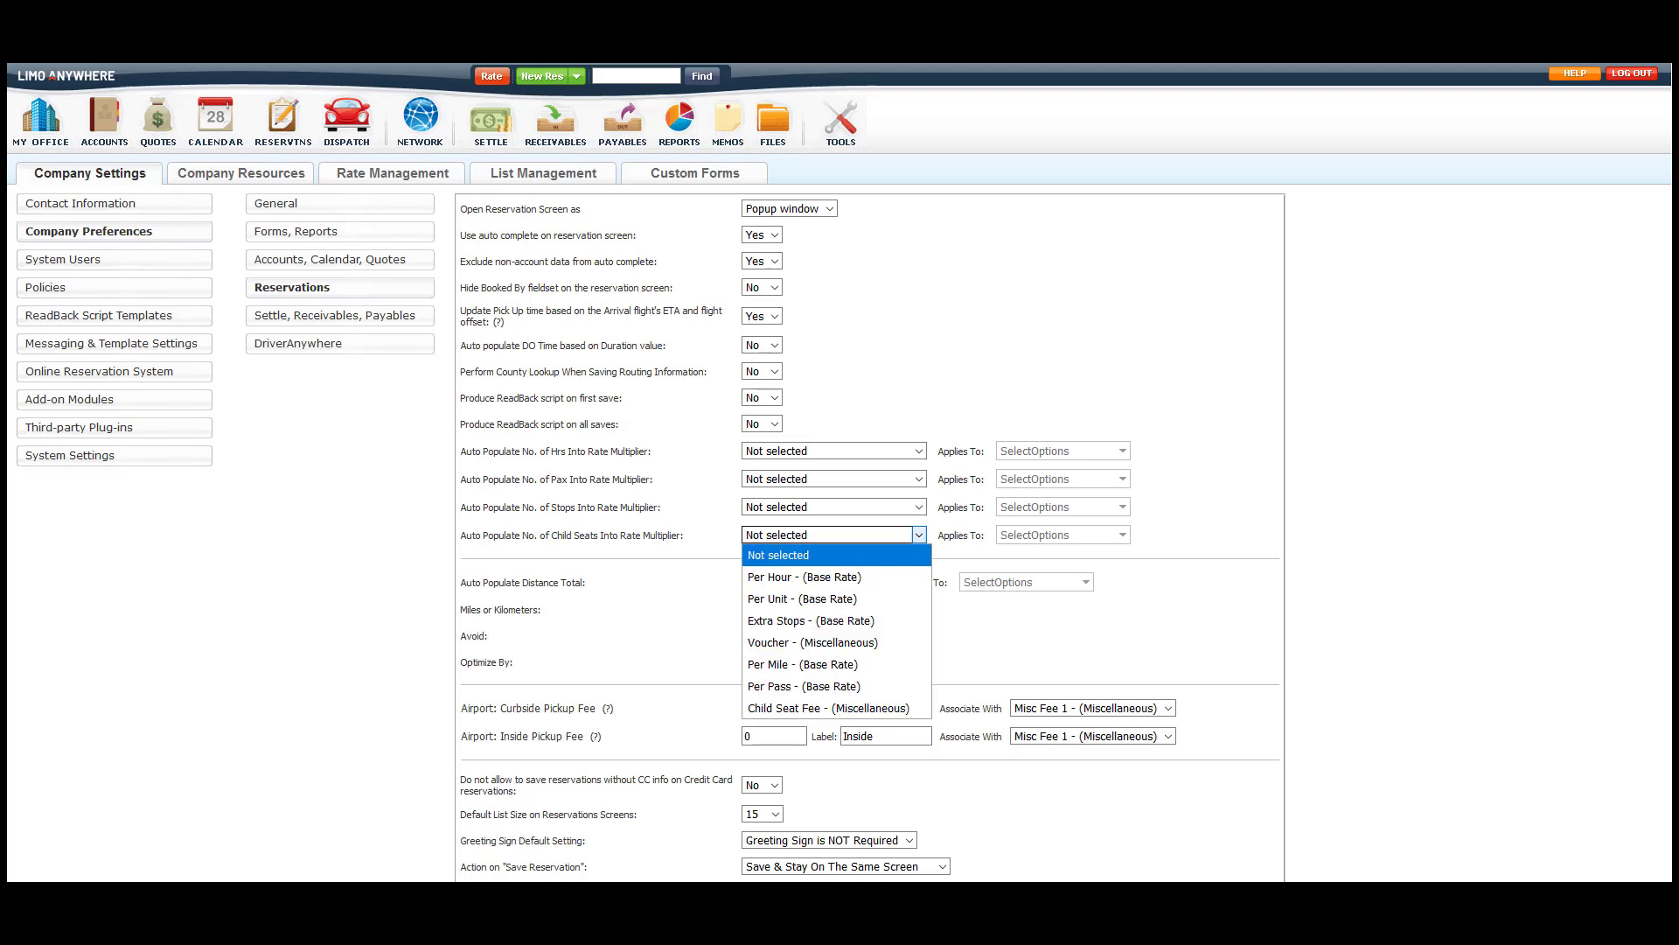
# Set the child-seat auto-populate rate to Child Seat Fee, applied to all service types.
pyautogui.click(827, 708)
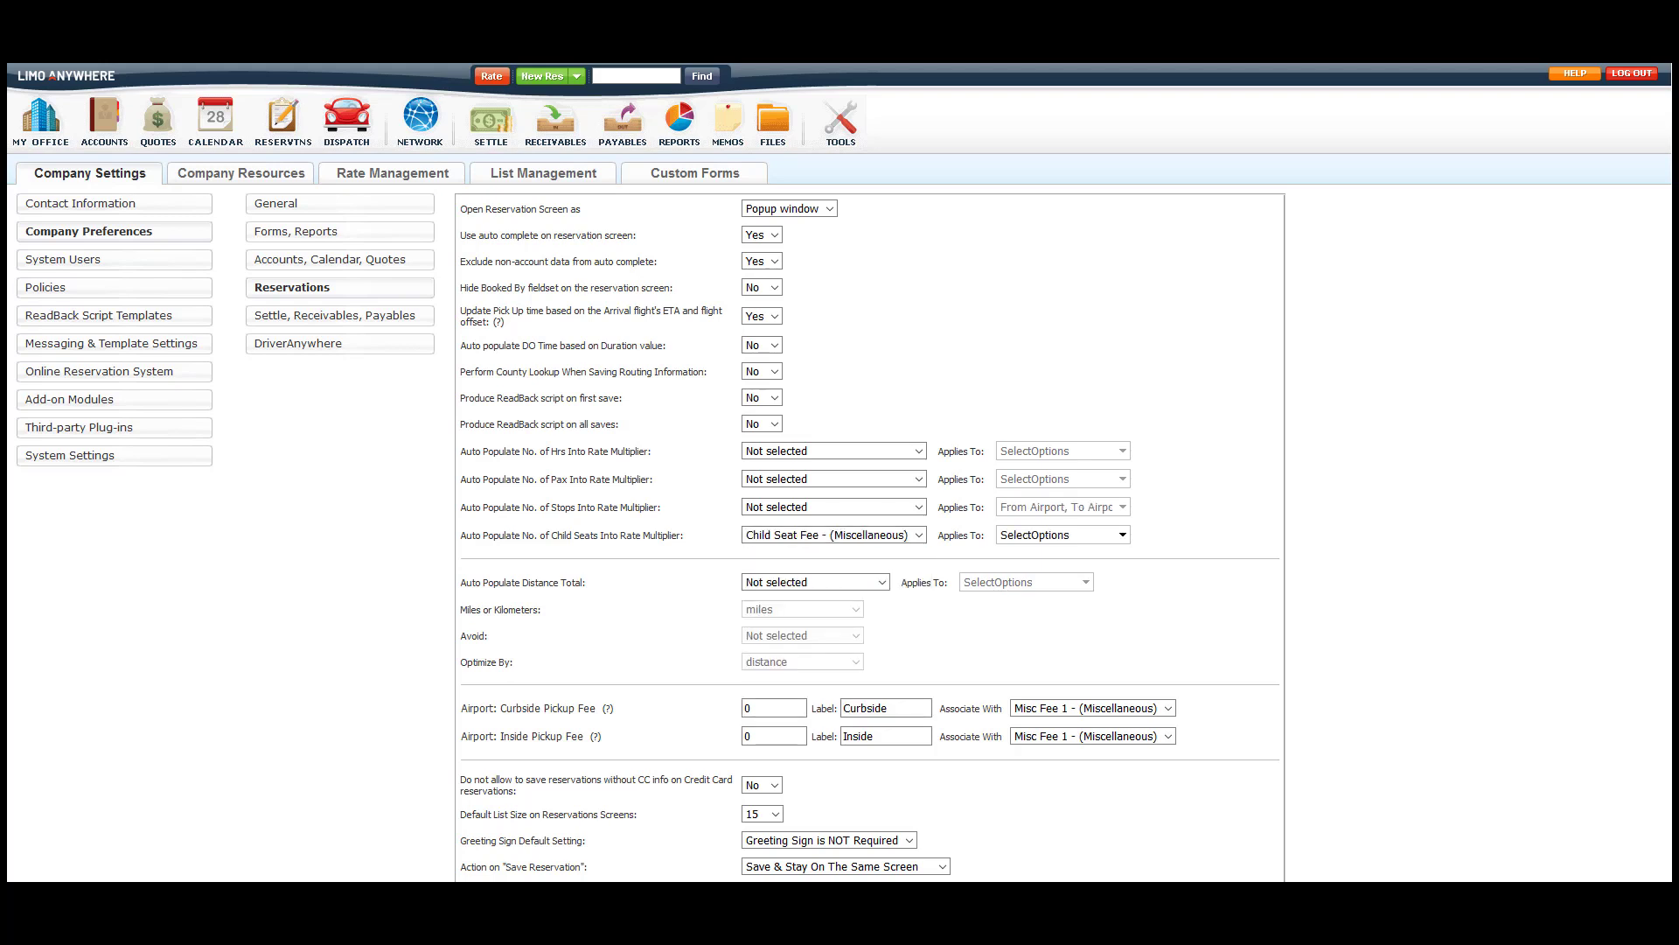
pyautogui.click(1060, 534)
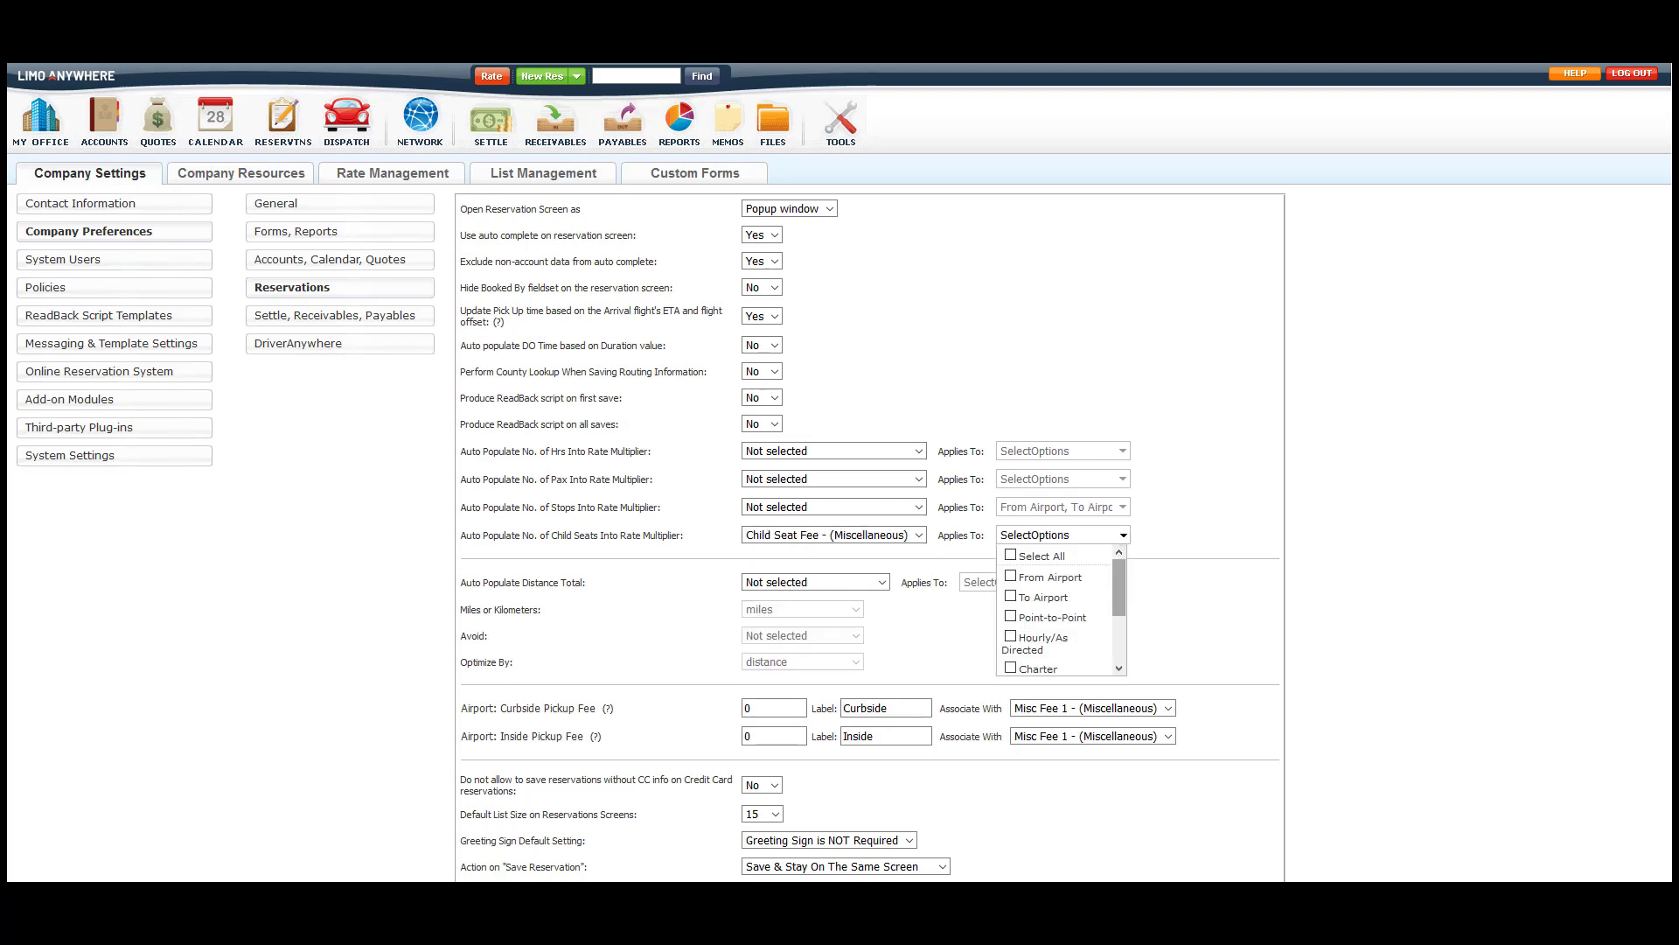
pyautogui.click(1011, 553)
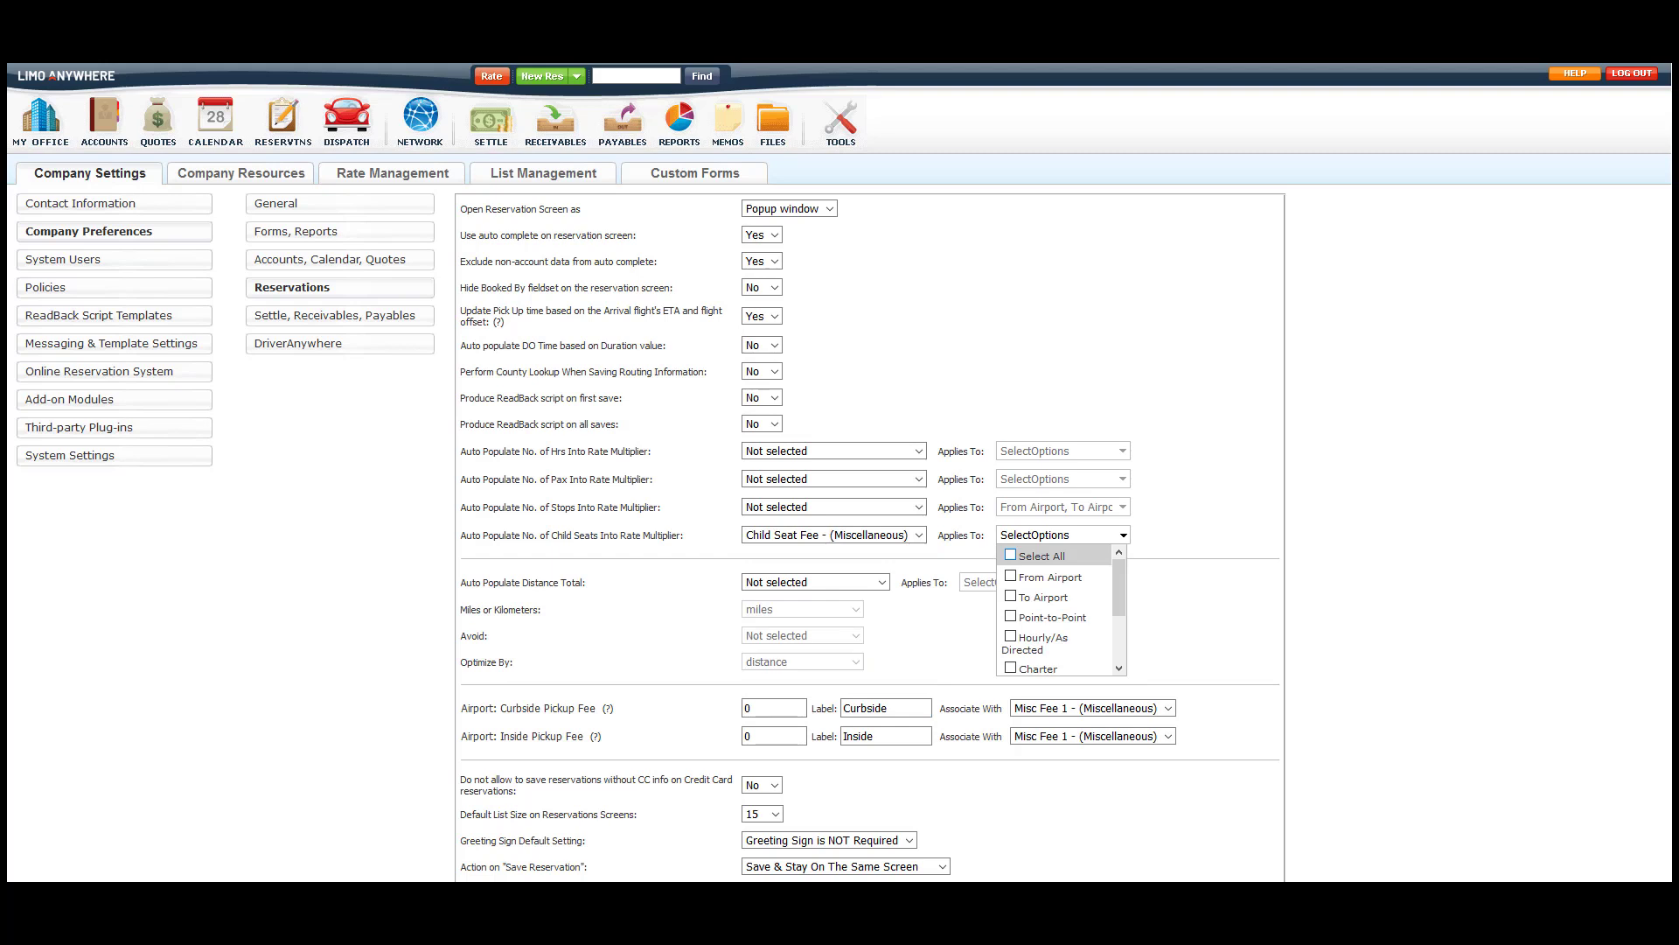
pyautogui.click(1009, 553)
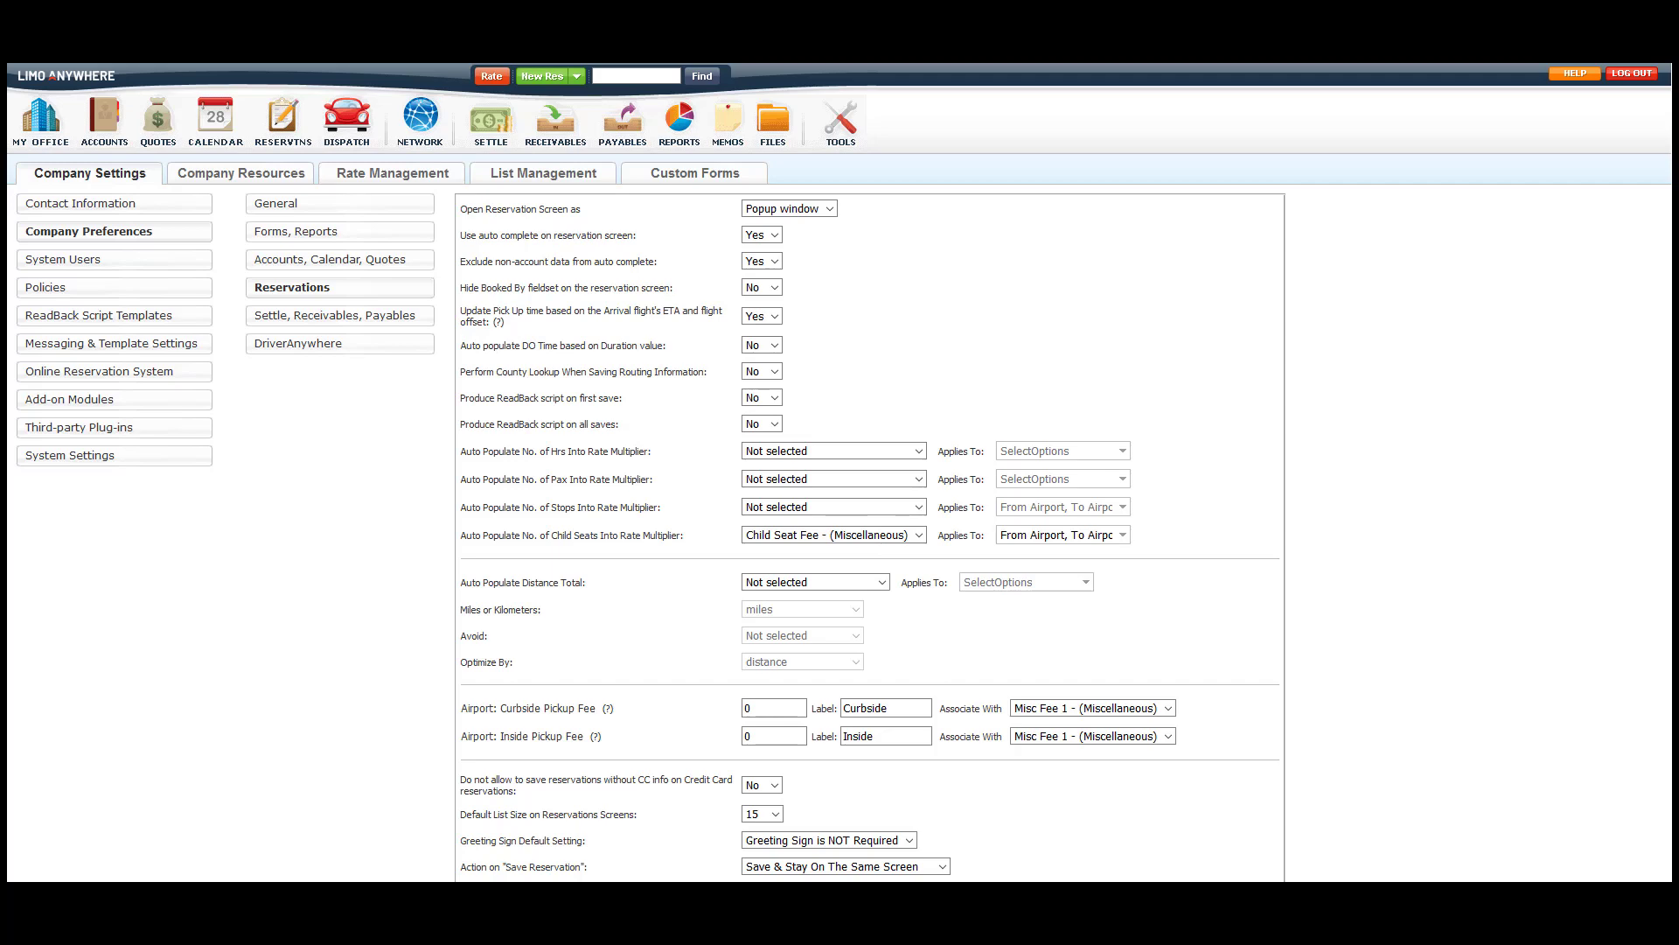
pyautogui.scroll(-3)
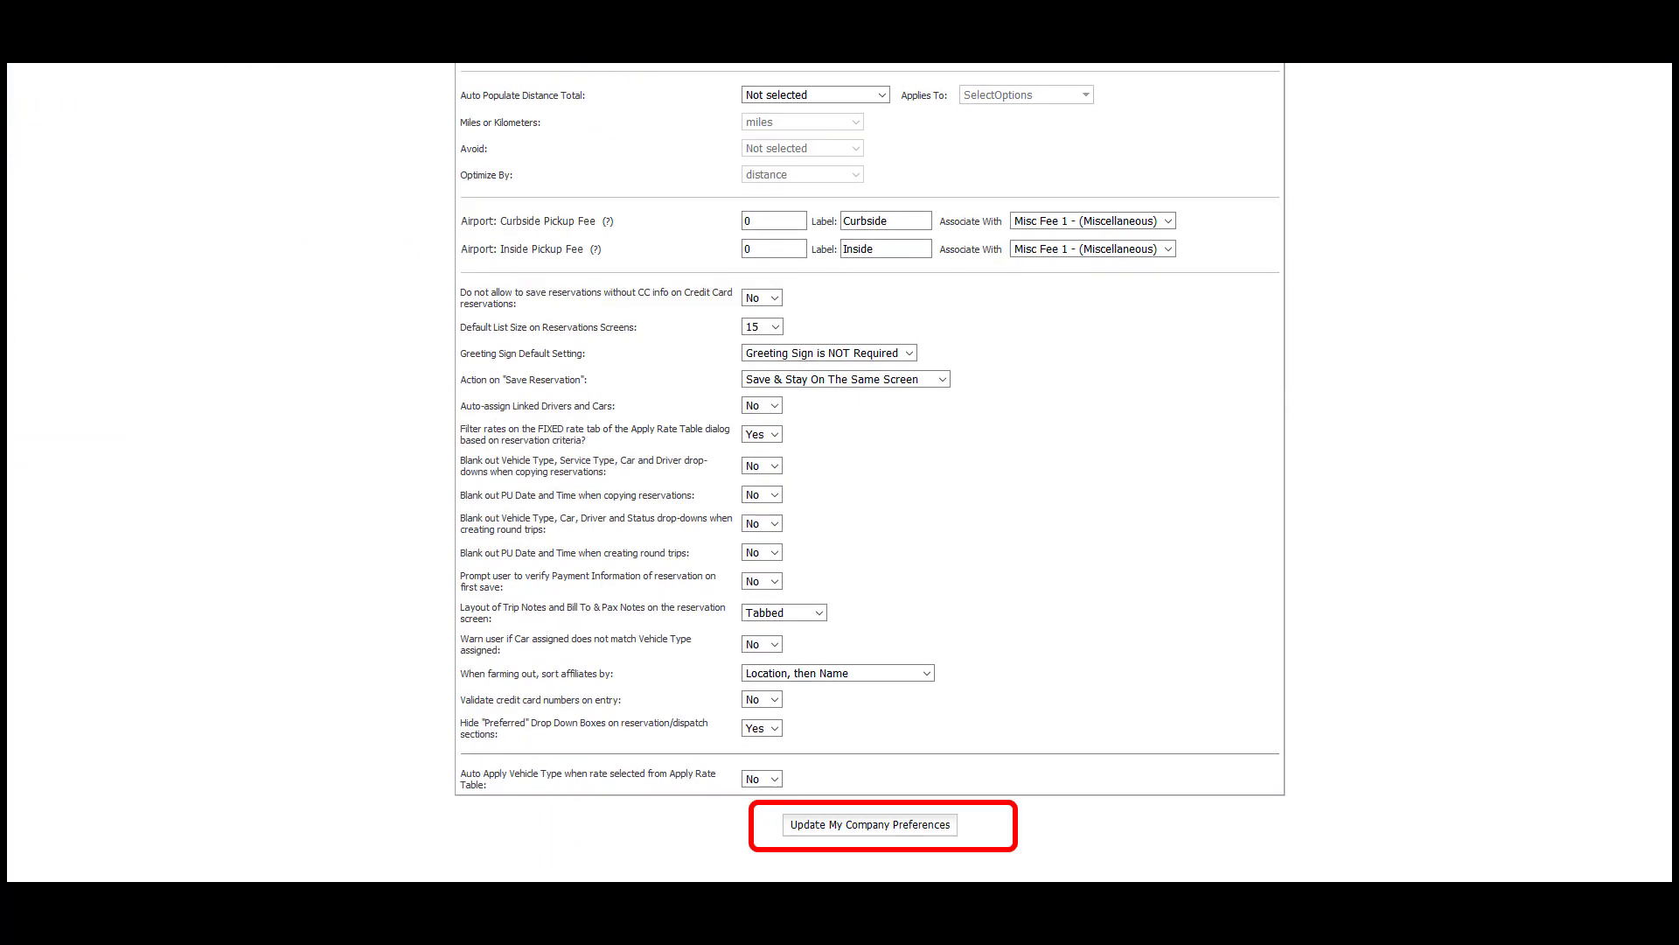